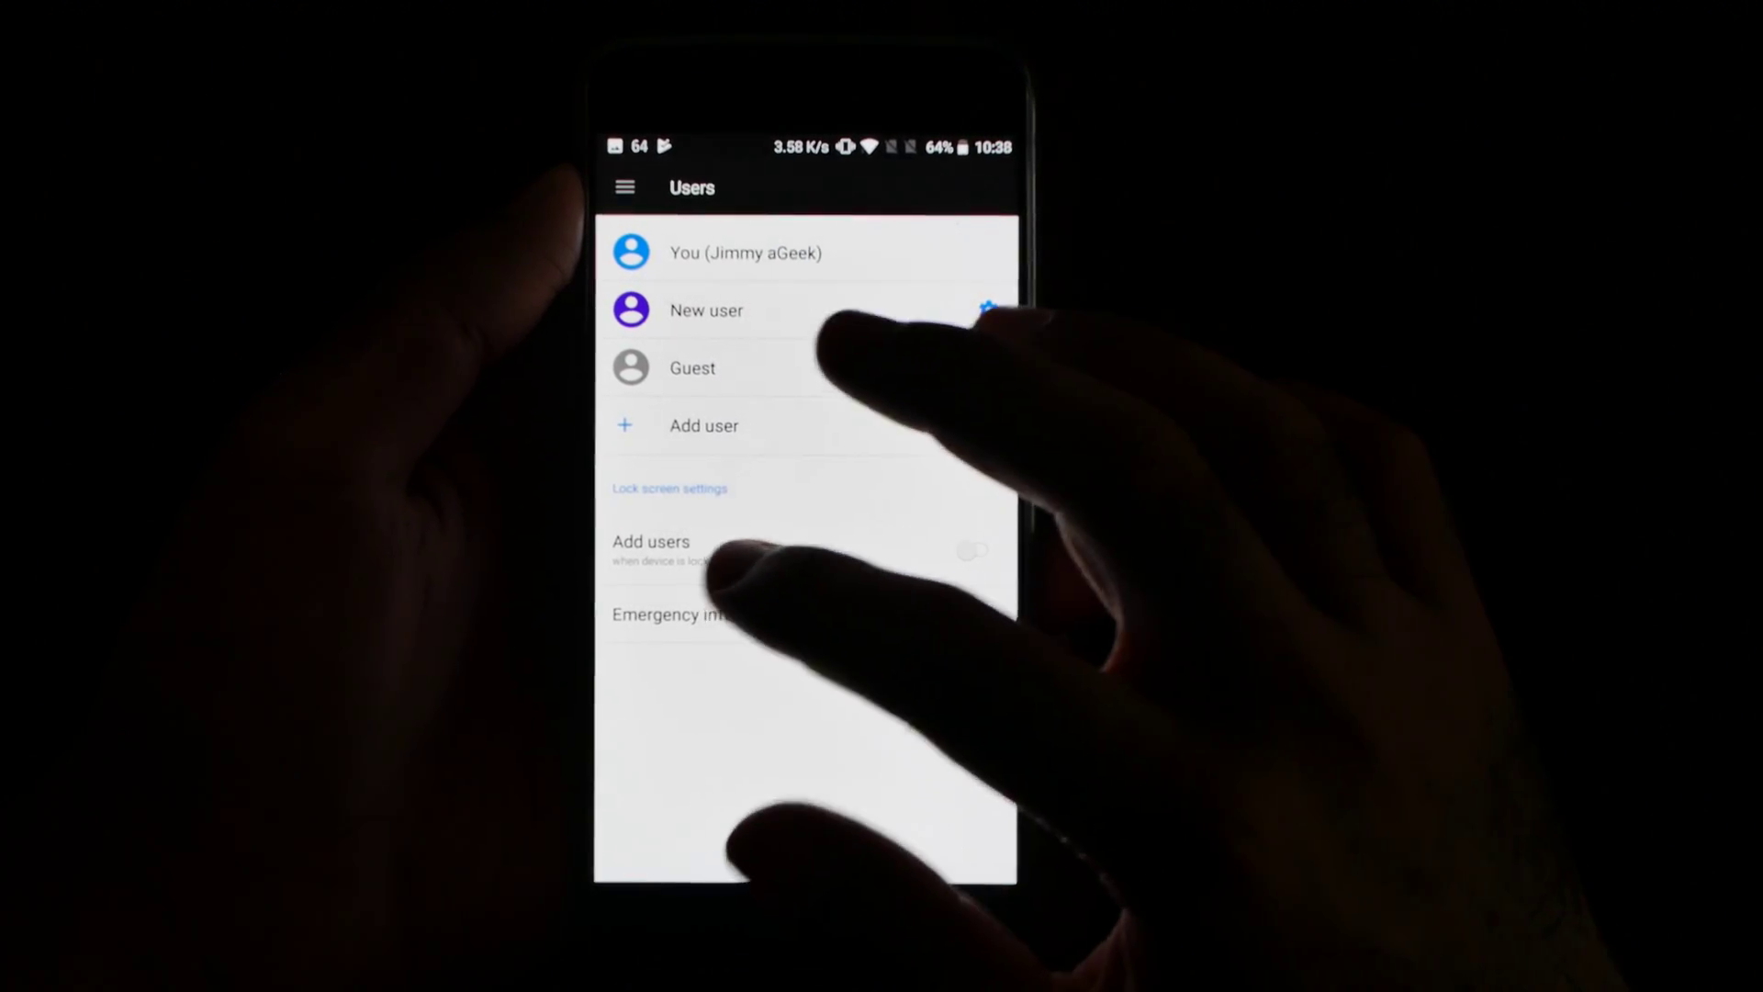
- Open Emergency information from the Users screen to show its Info fields, all unknown
click(664, 614)
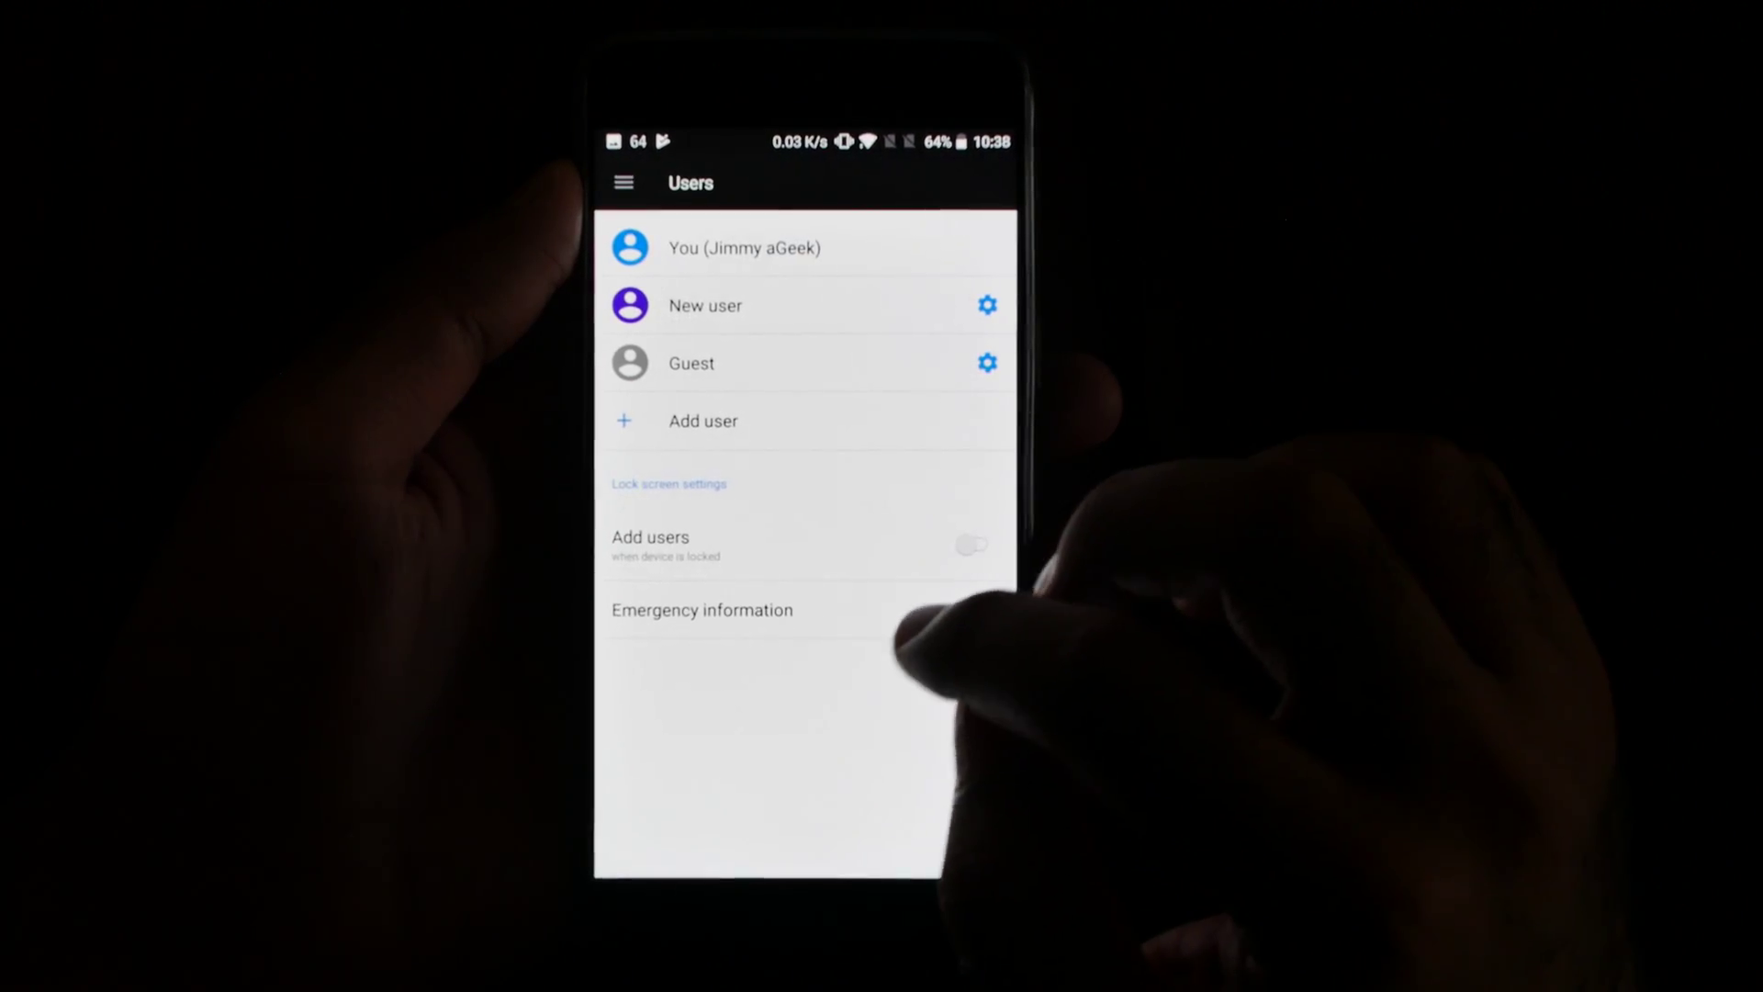
click(702, 610)
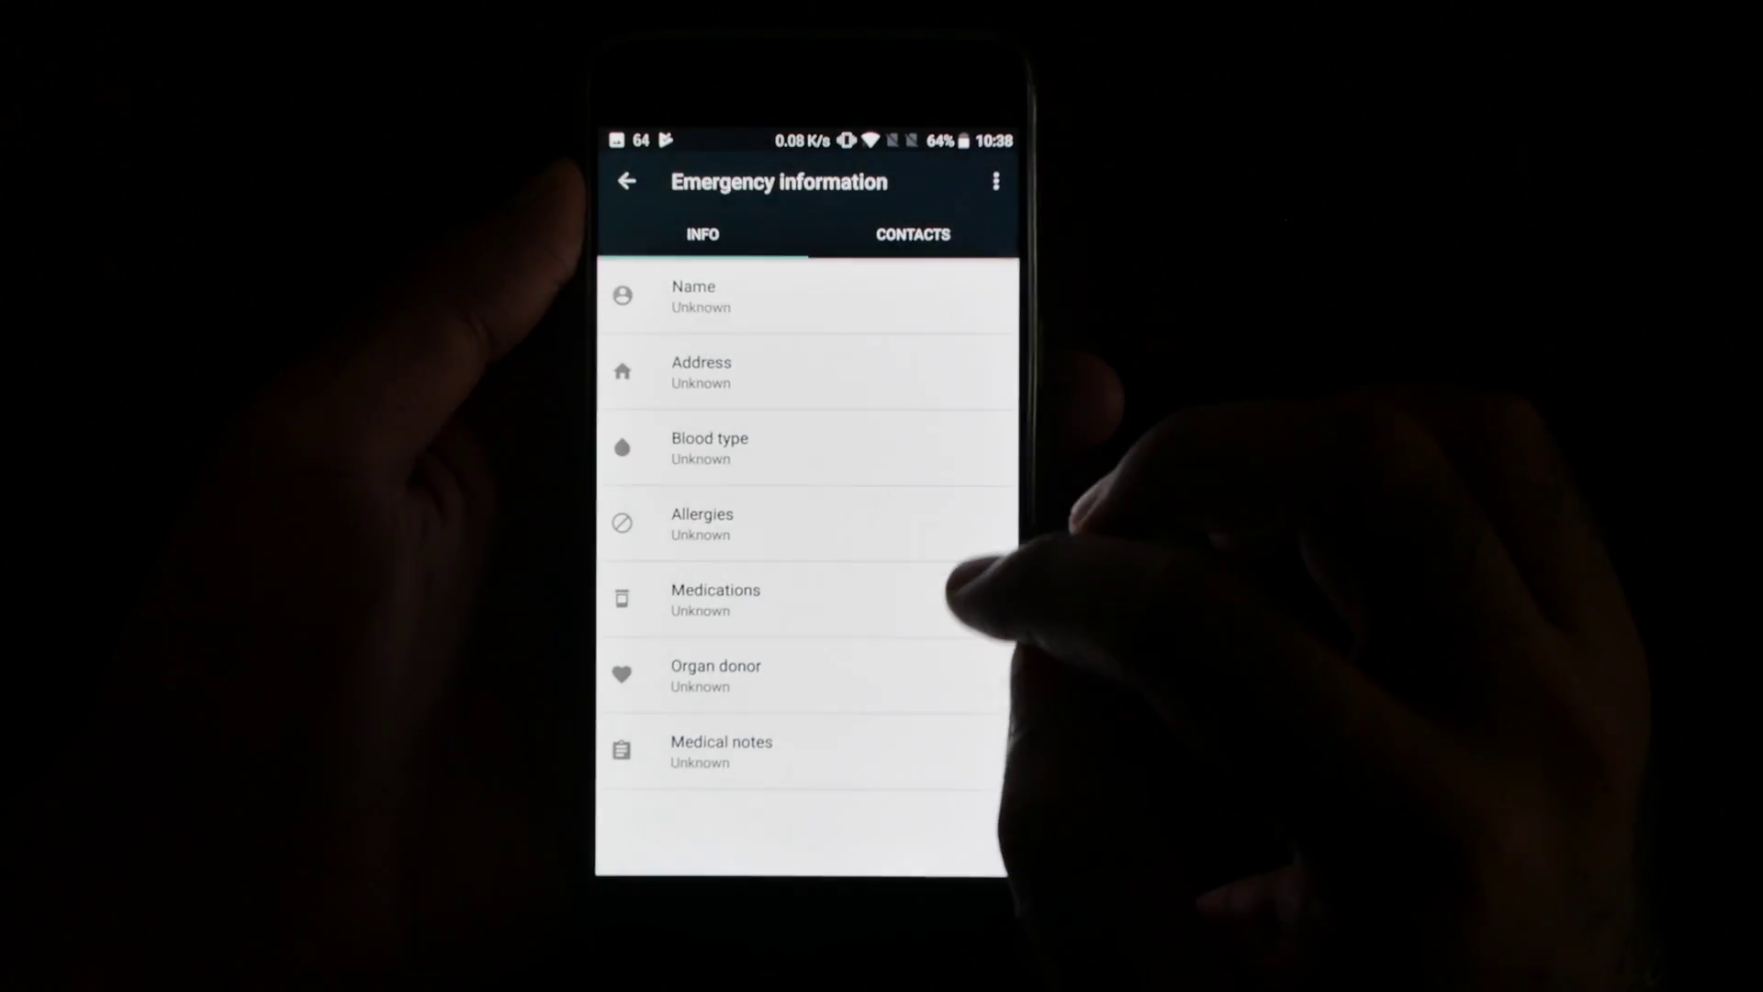